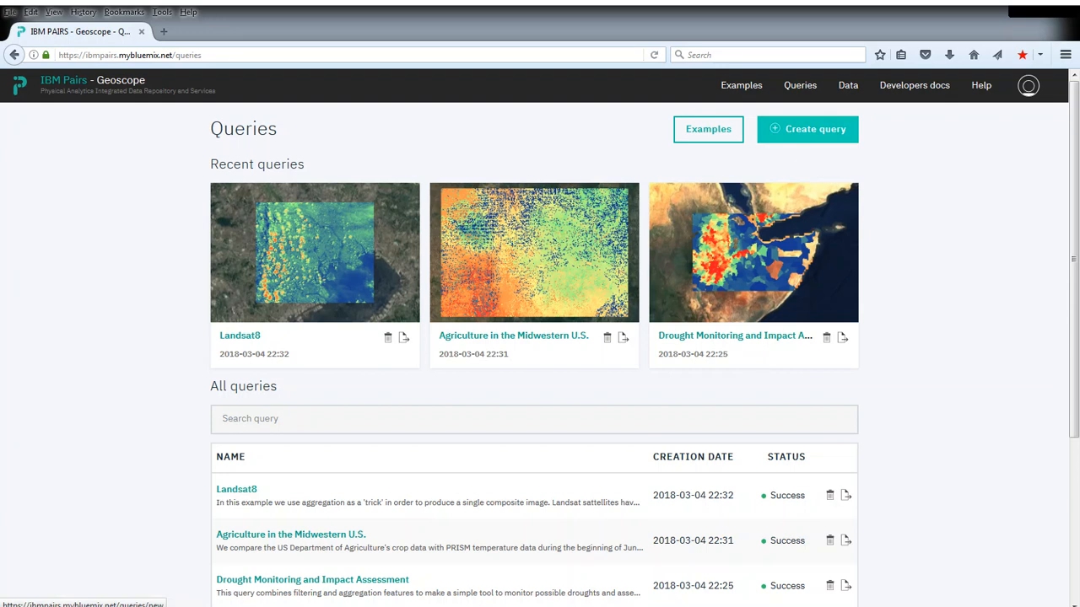
Start a new query and search the data layers for 'ava'.
click(807, 129)
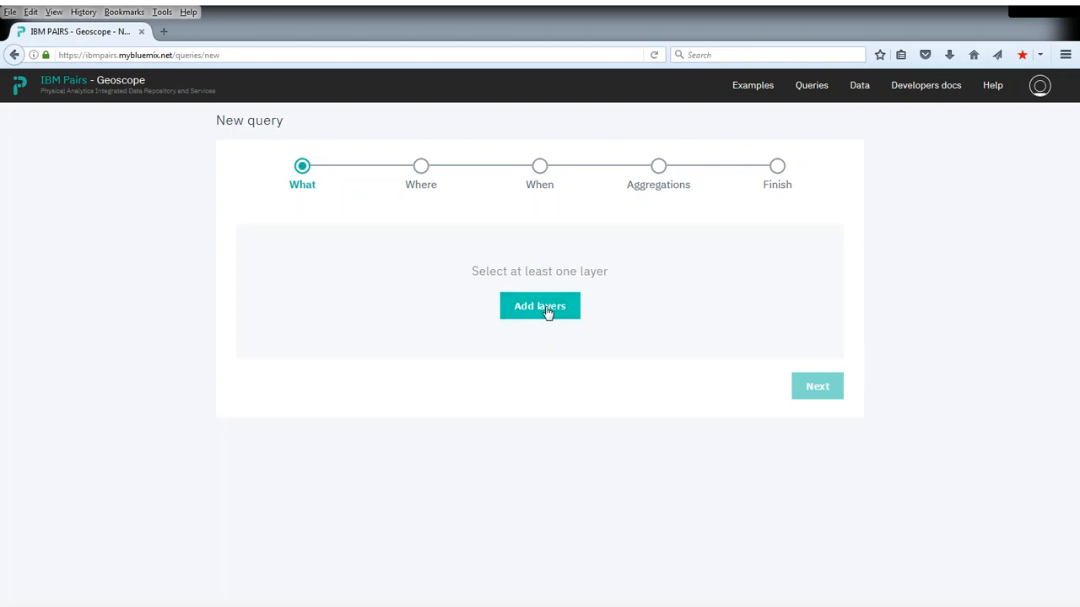
click(539, 306)
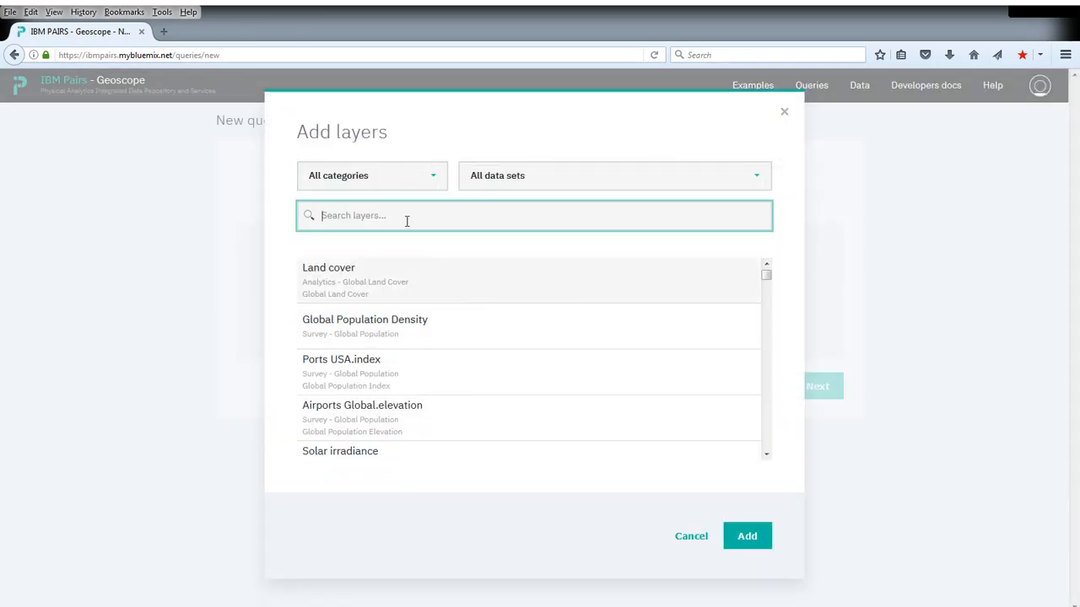
text(ava)
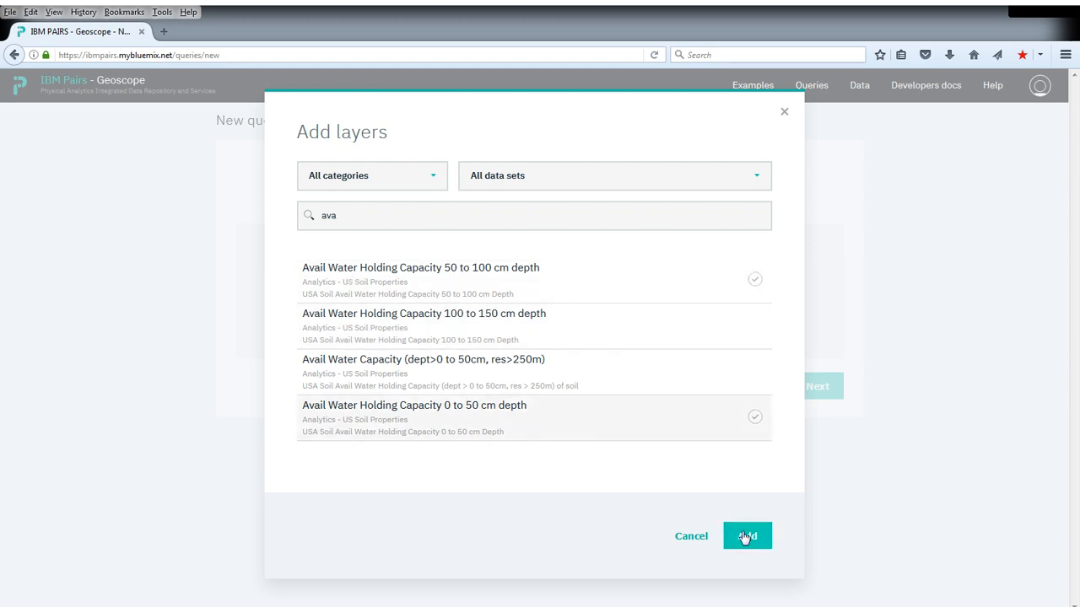
Add both soil layers and draw a rectangle over the reservoir west of Mount Kisco.
click(746, 536)
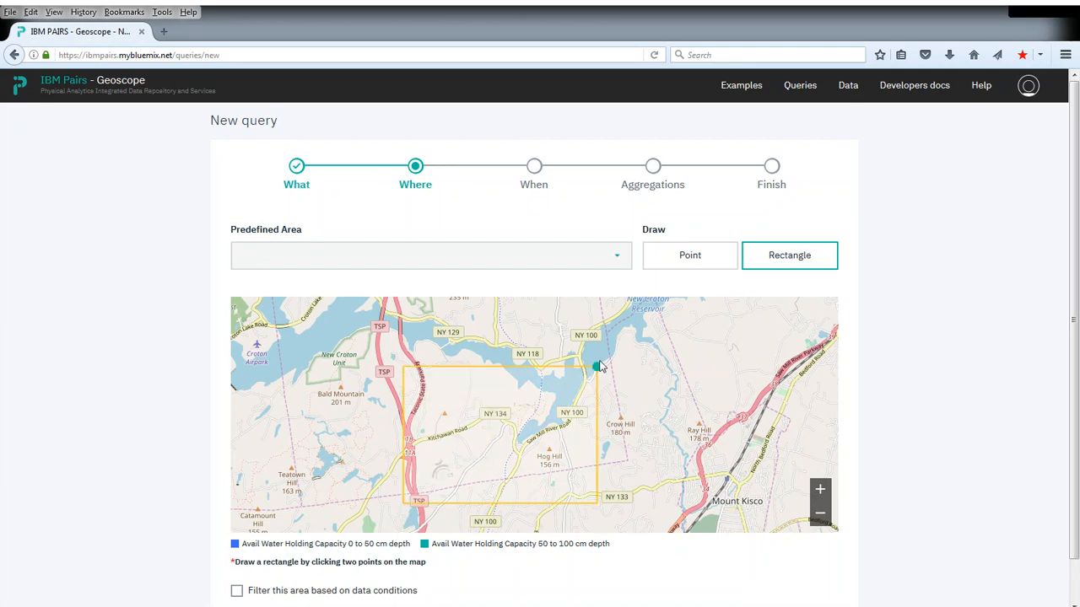
click(617, 339)
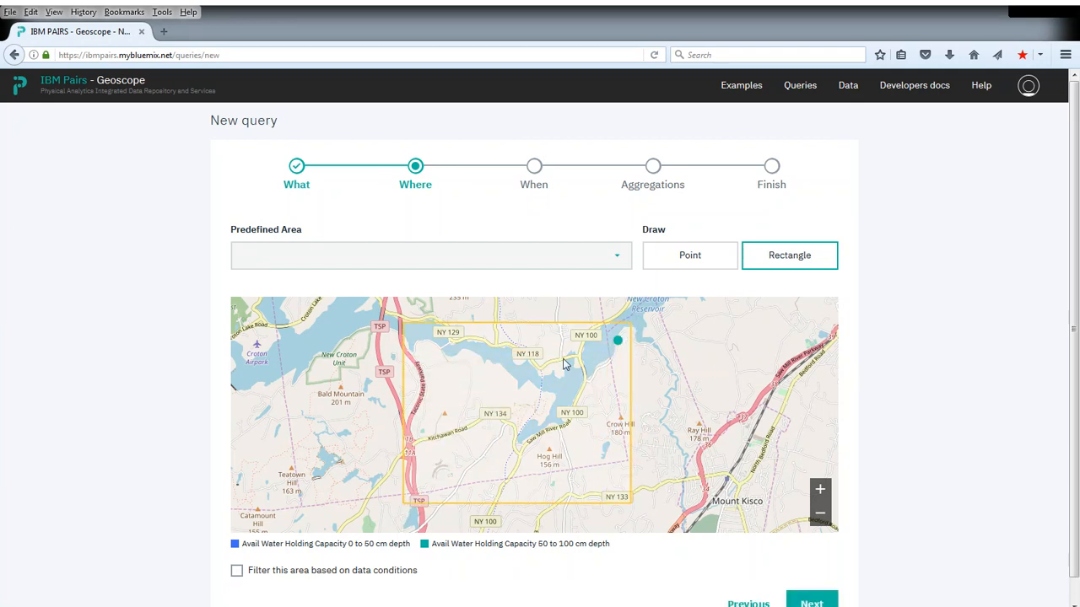
Enable data-condition filtering and pick USA Elevation as the filter layer.
click(236, 571)
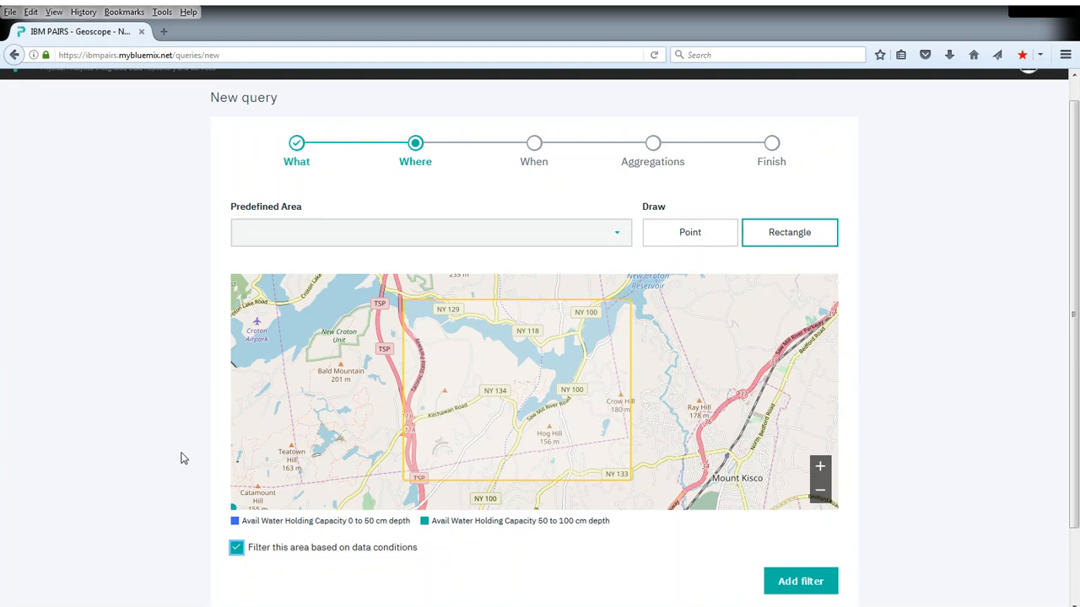
click(800, 581)
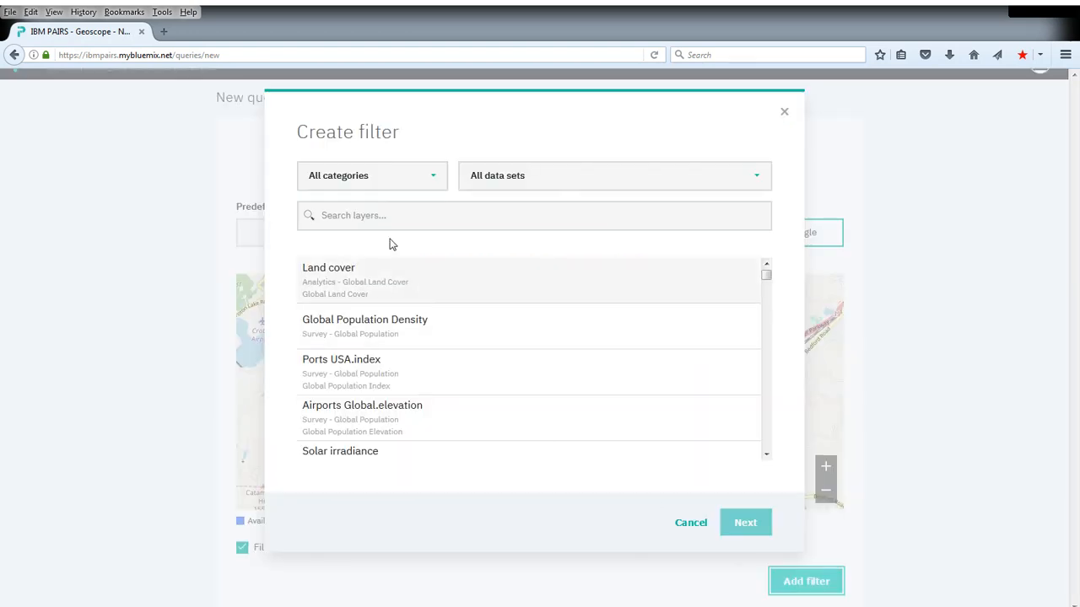
text(eleva)
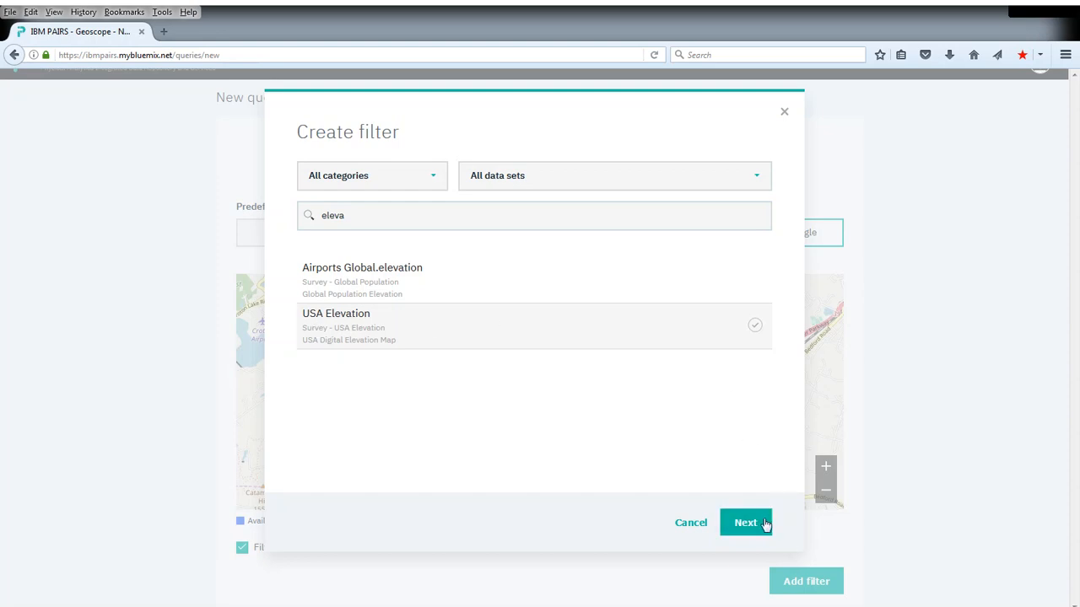
click(746, 522)
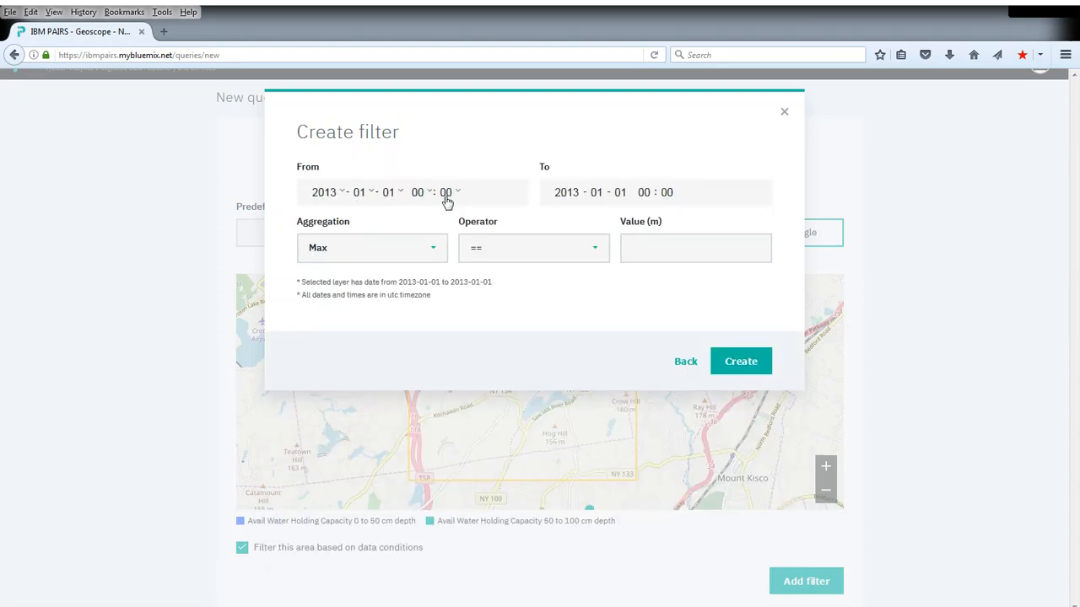
Set the elevation filter to Min < 100 and create it.
click(371, 247)
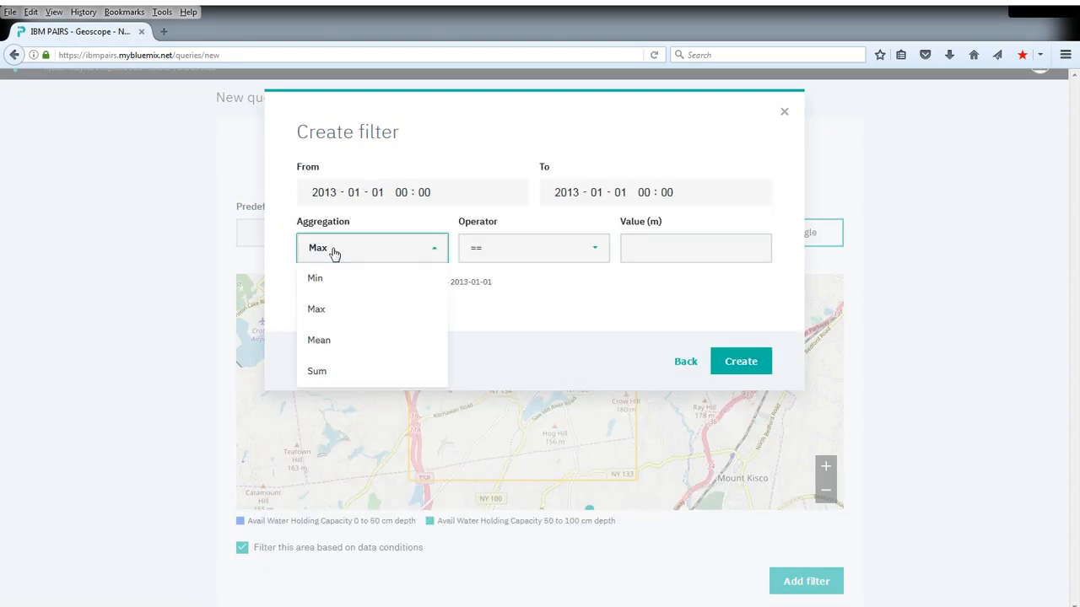
click(315, 278)
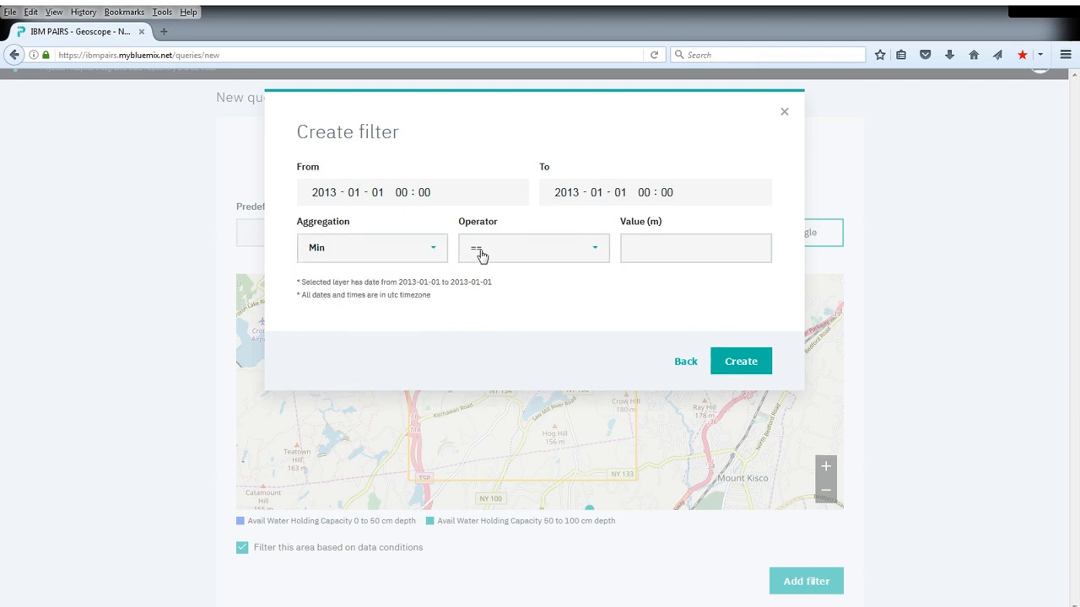
click(531, 247)
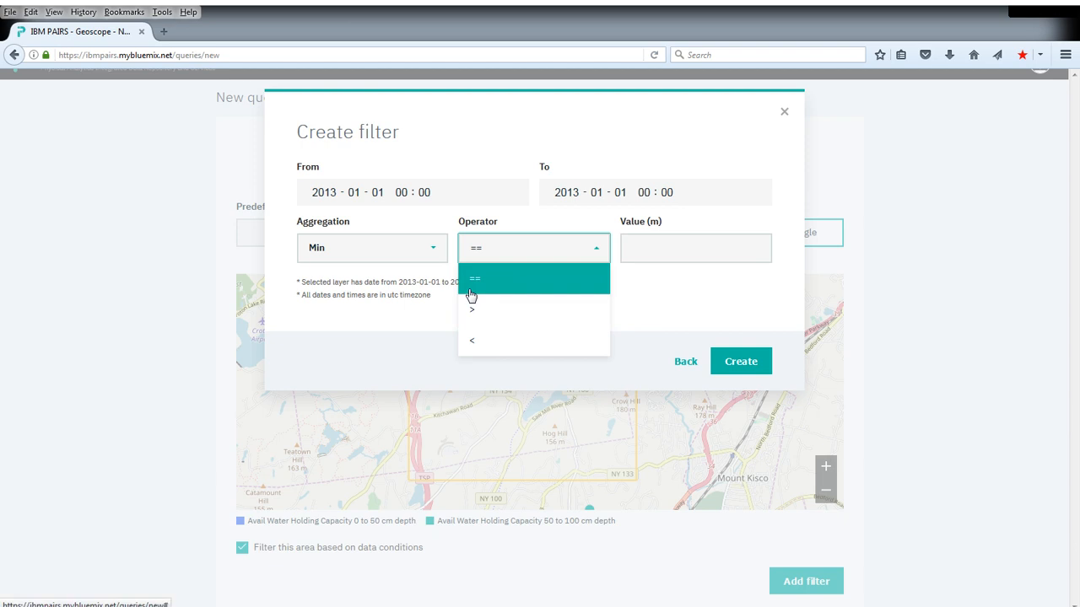
click(472, 340)
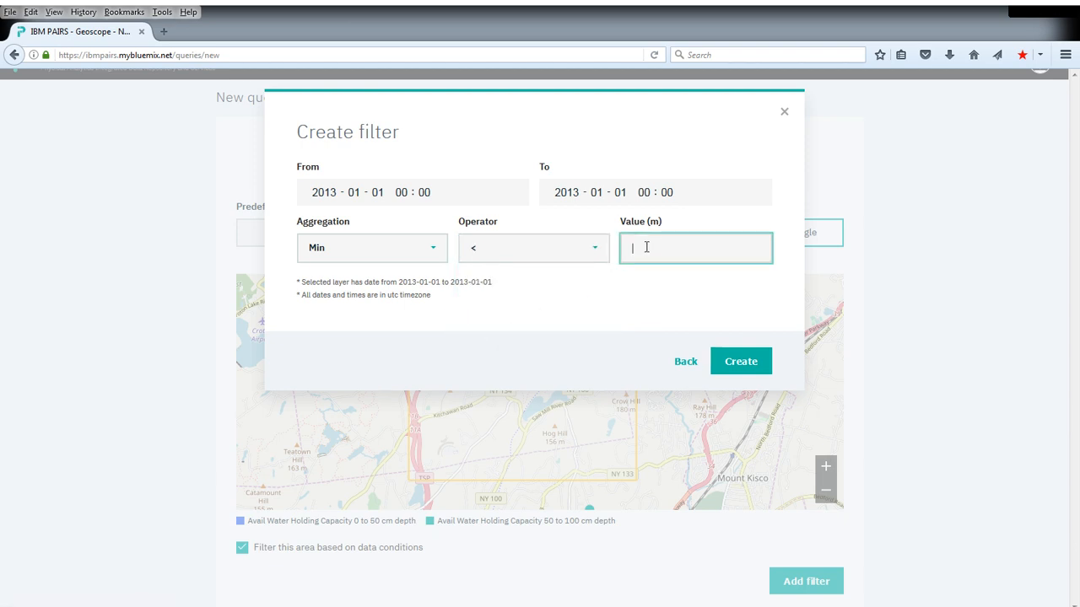
text(100)
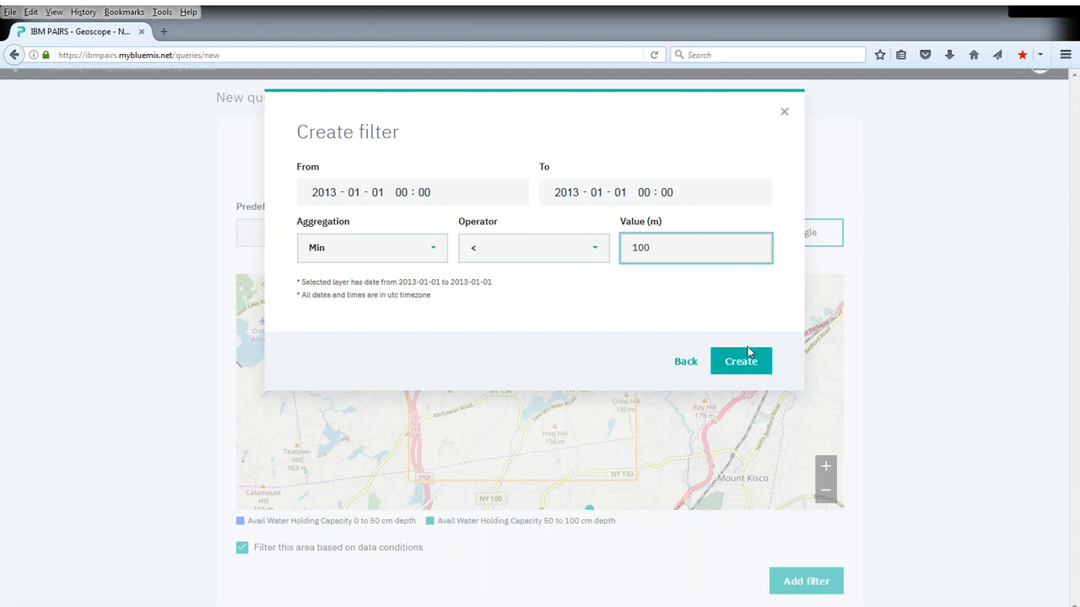
mouse_move(741, 361)
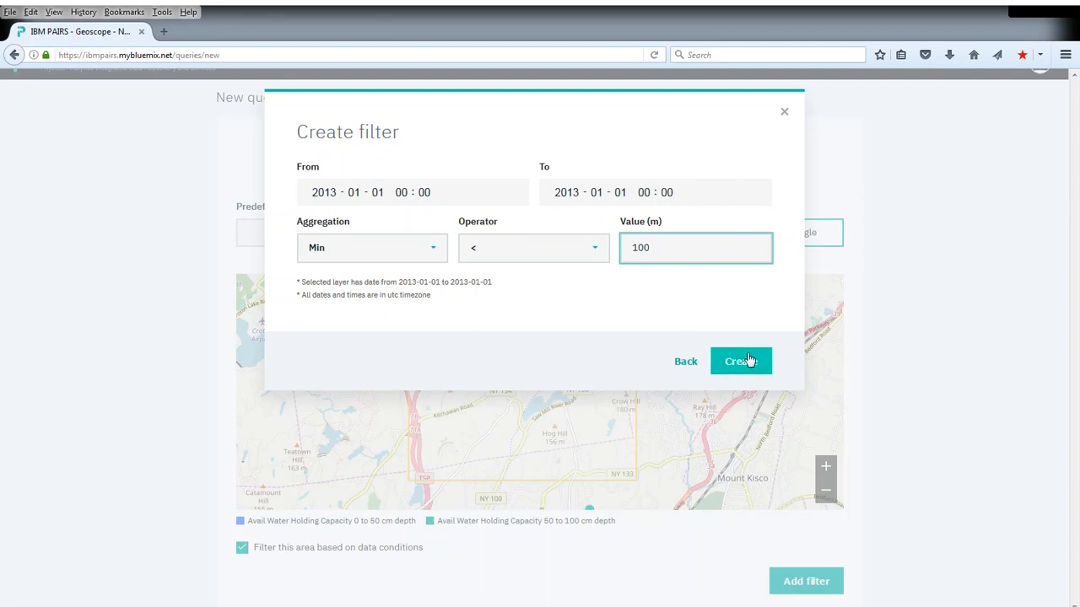
click(741, 361)
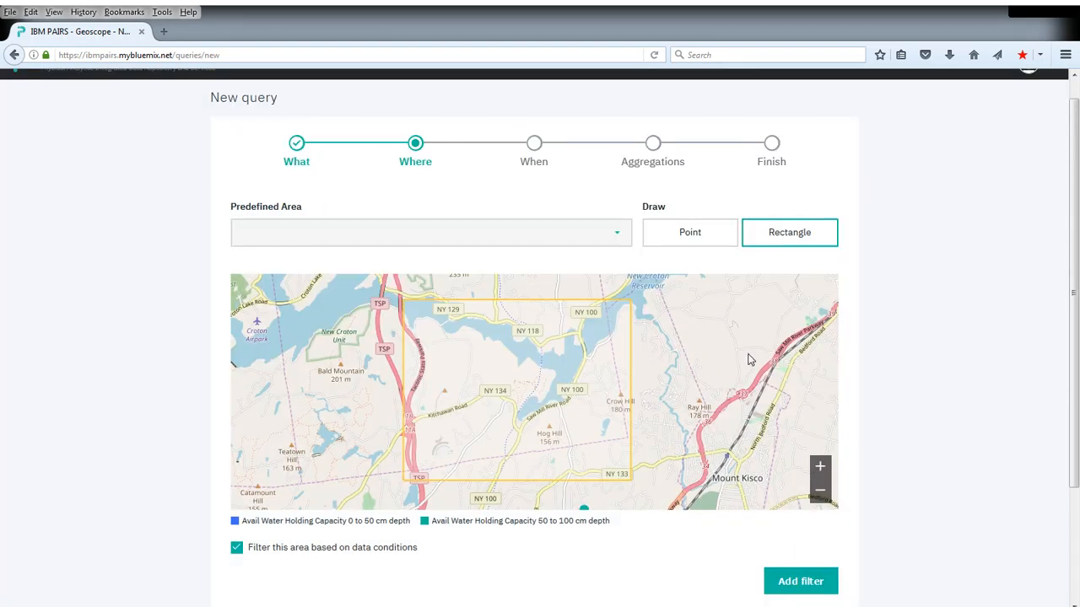
Accept the 2015-01-01 time interval and None aggregation to reach Finish.
scroll(down, 3)
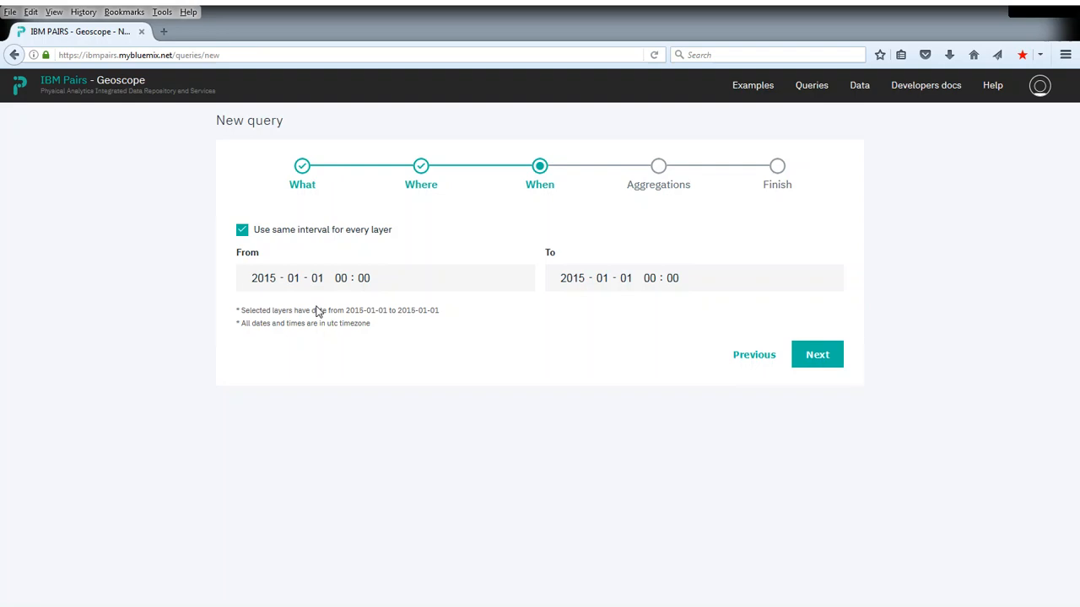
mouse_move(328, 327)
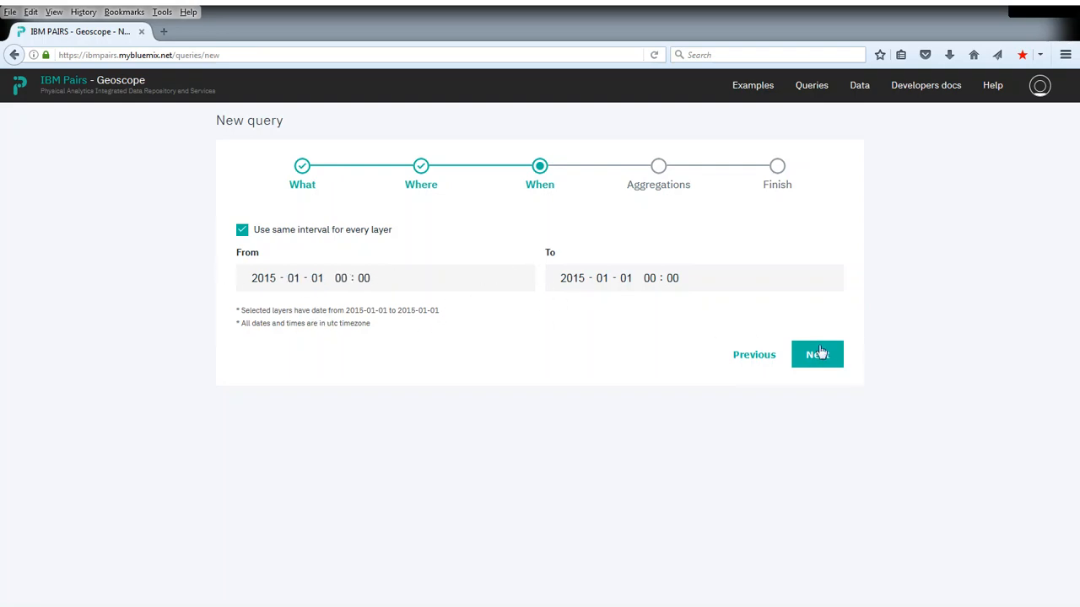
click(817, 354)
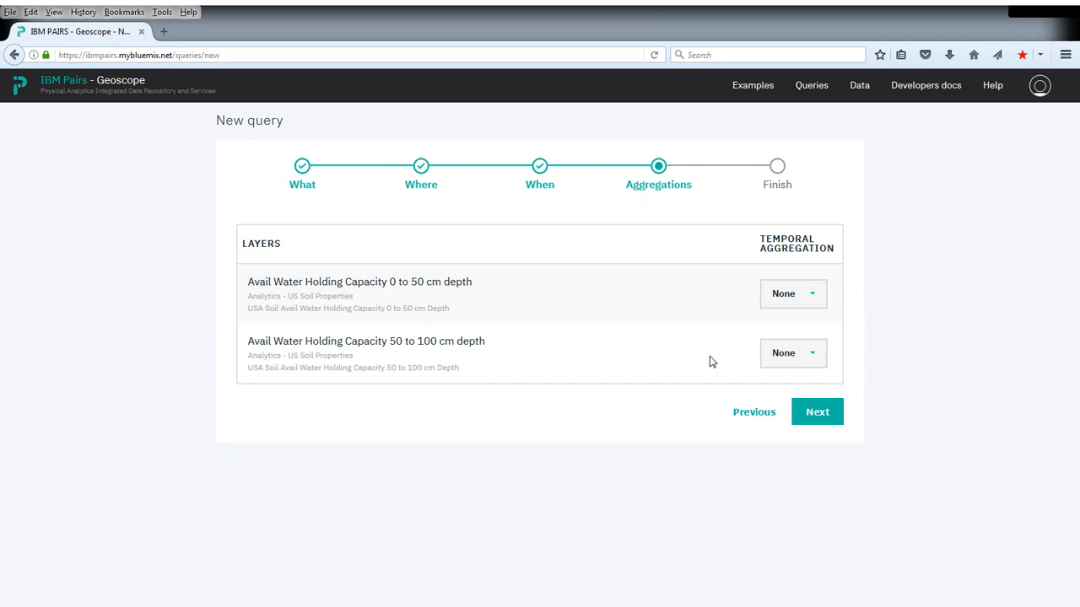
click(816, 412)
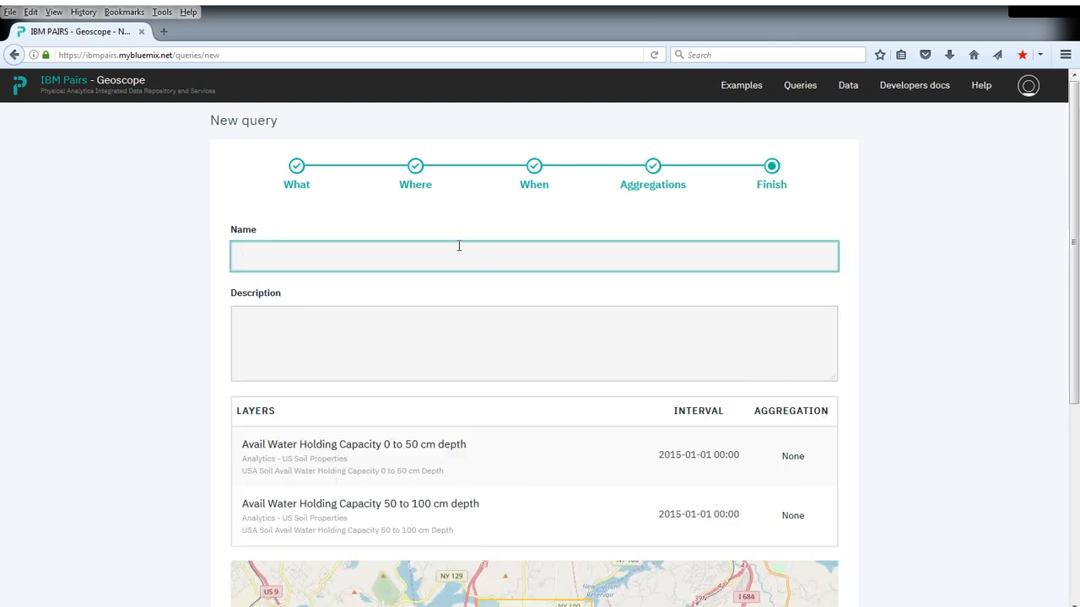
Name the query 'Simple Flood Risk Model' and run it.
text(Siml)
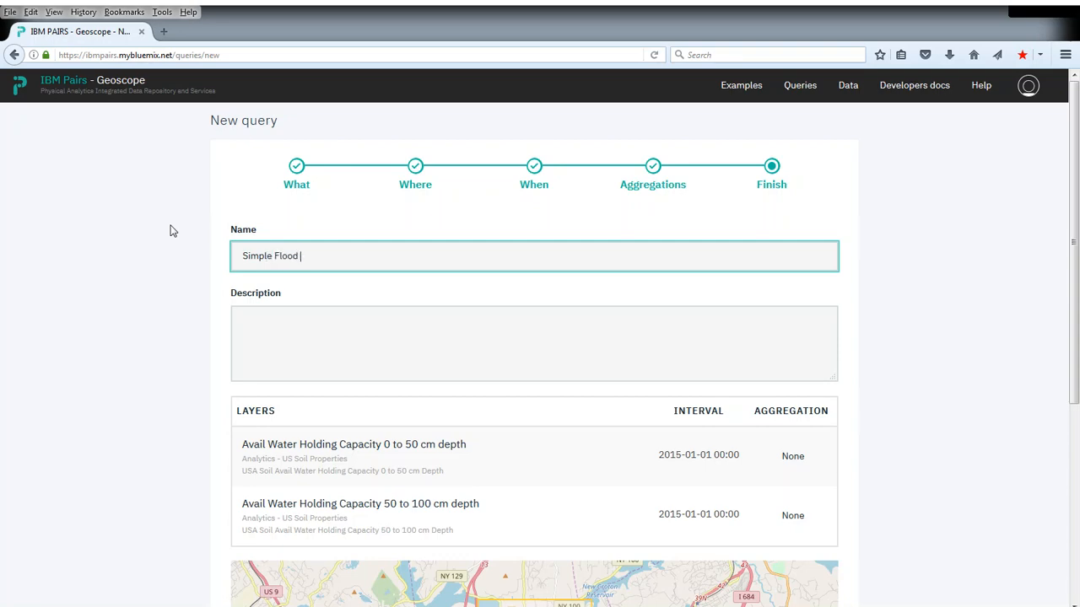
text(Risk Model)
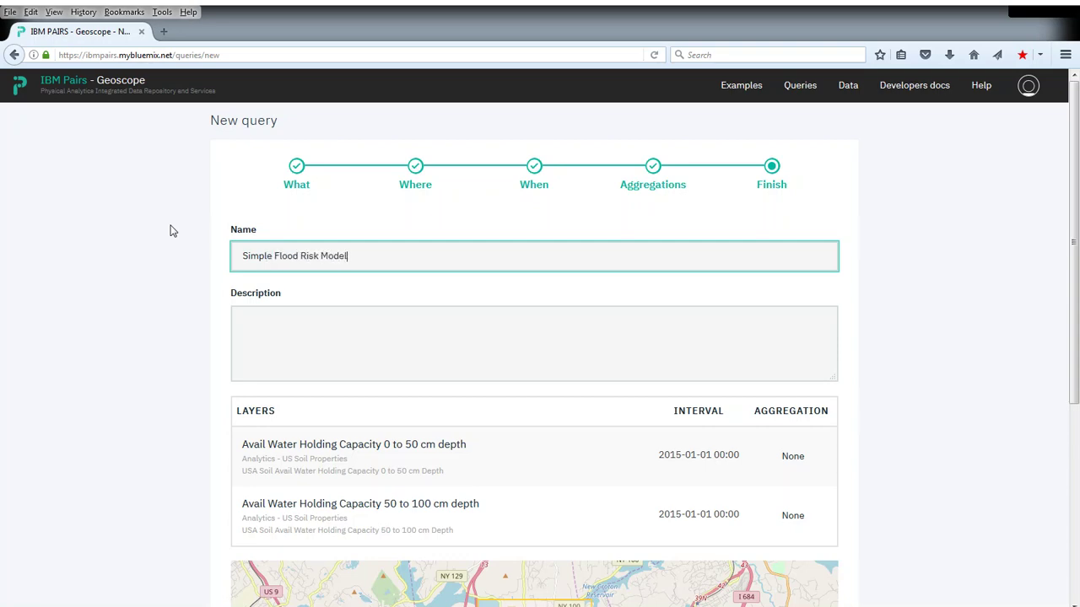
scroll(down, 3)
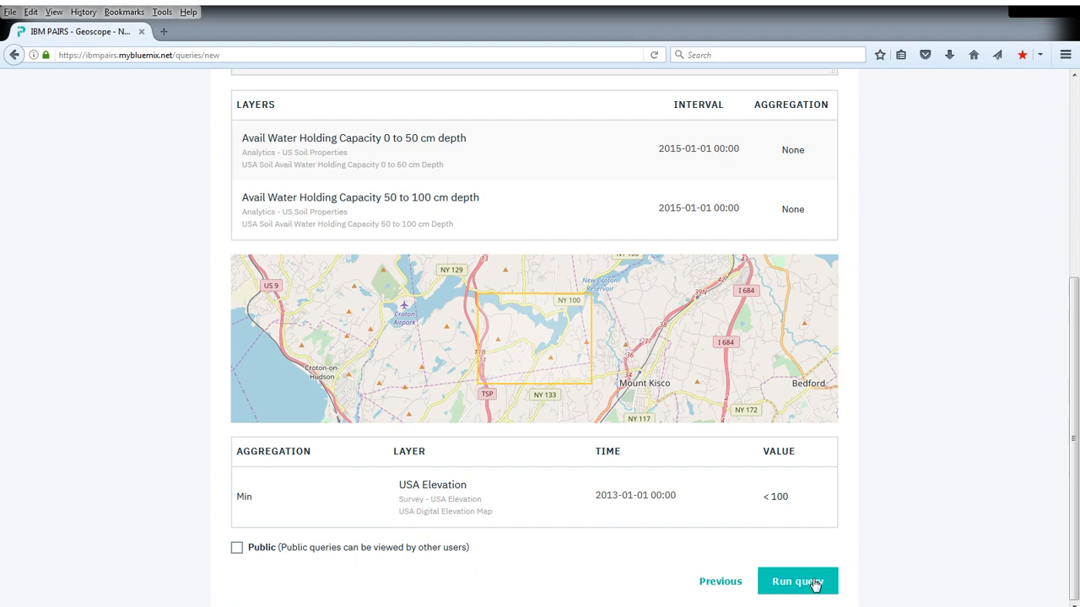
click(797, 582)
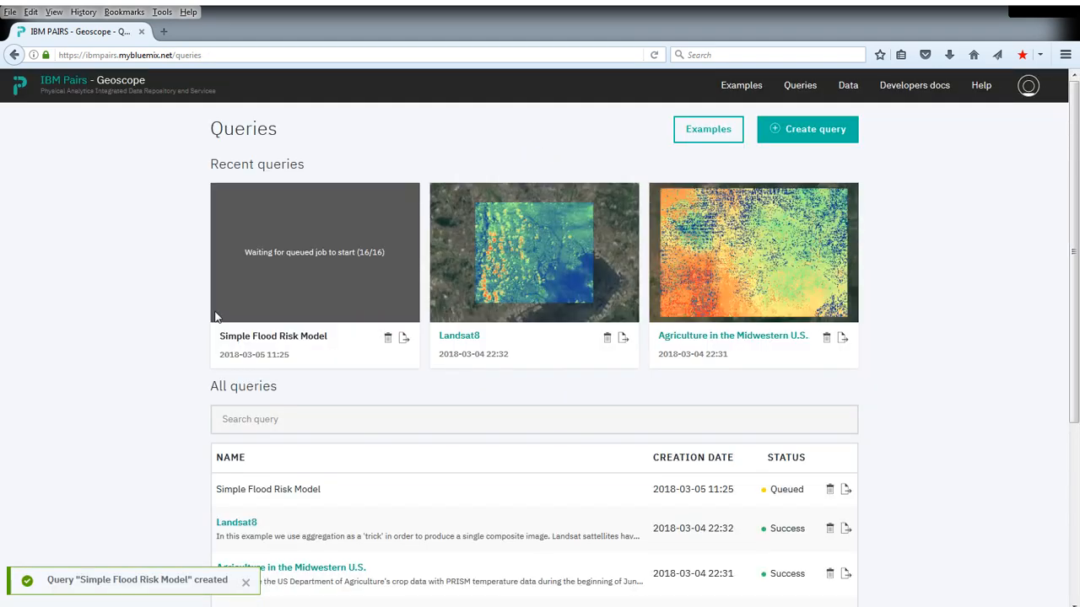
Open the Flooding Risk Map example from the queries list.
scroll(down, 3)
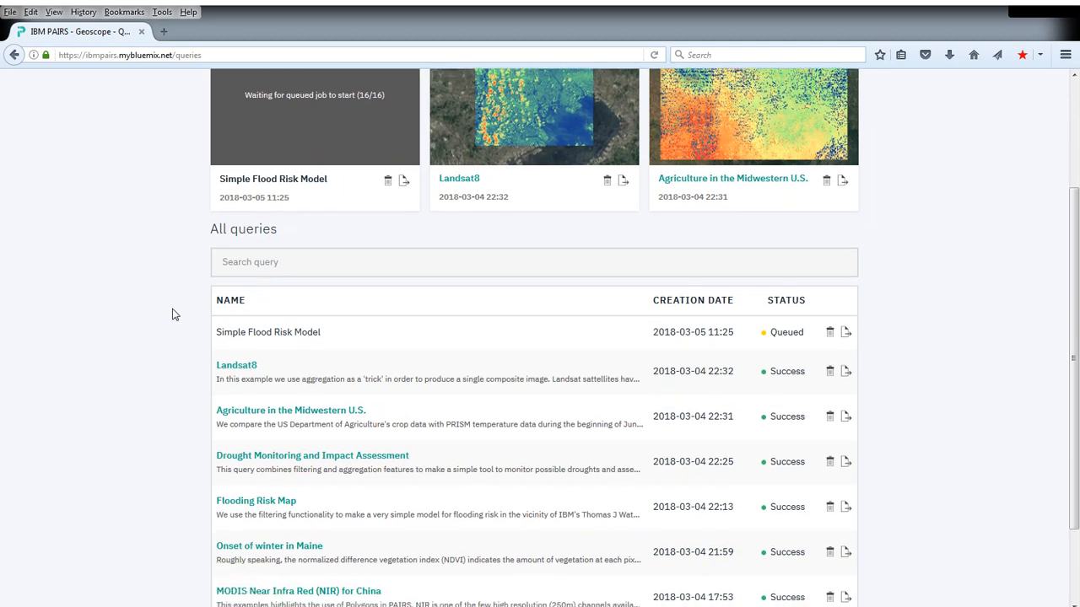
scroll(down, 3)
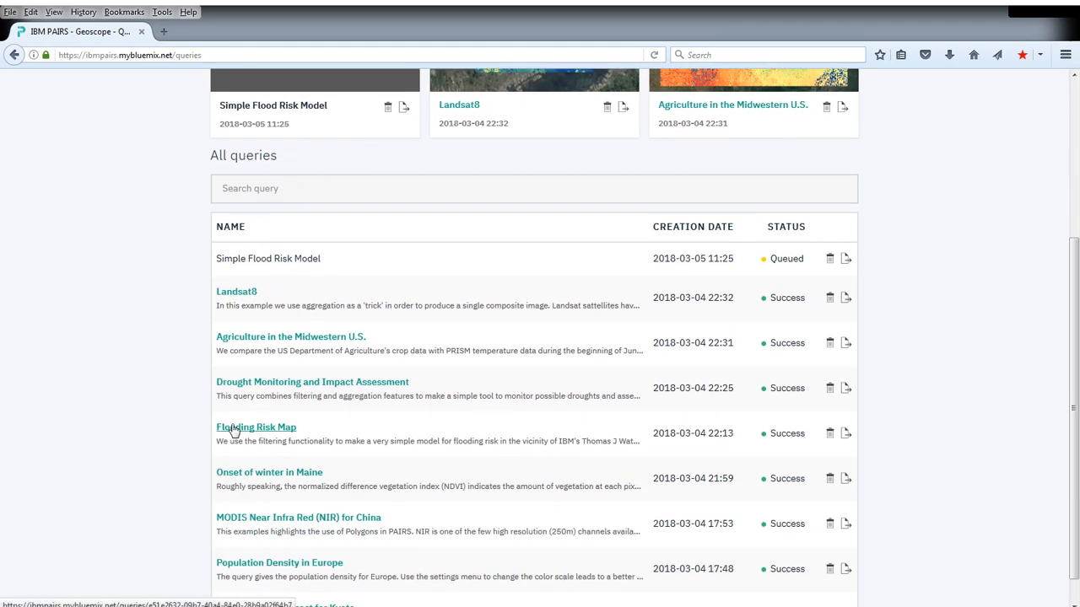
click(255, 427)
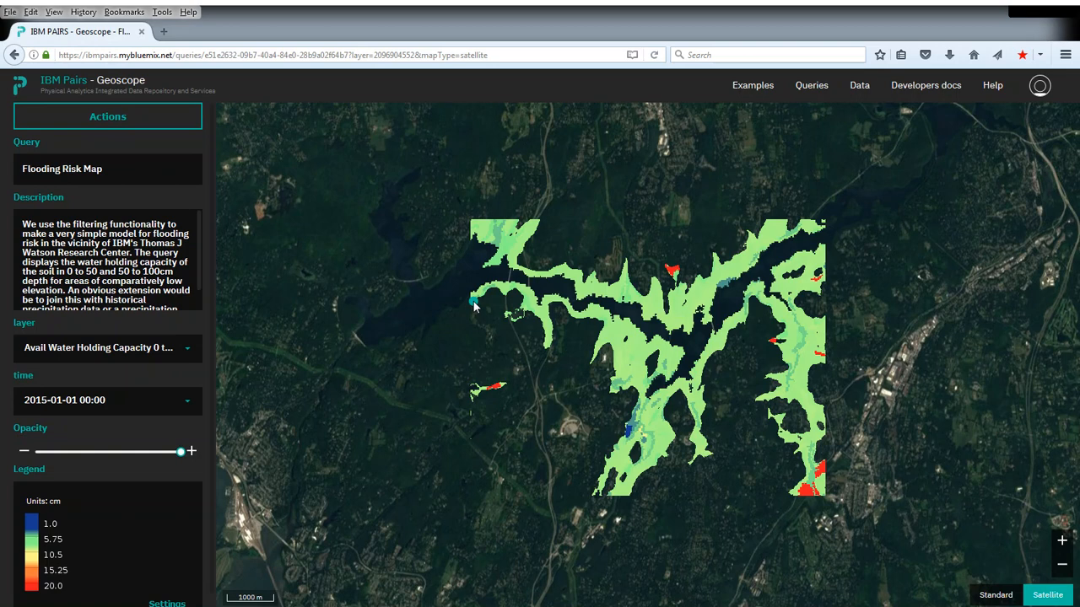
mouse_move(544, 328)
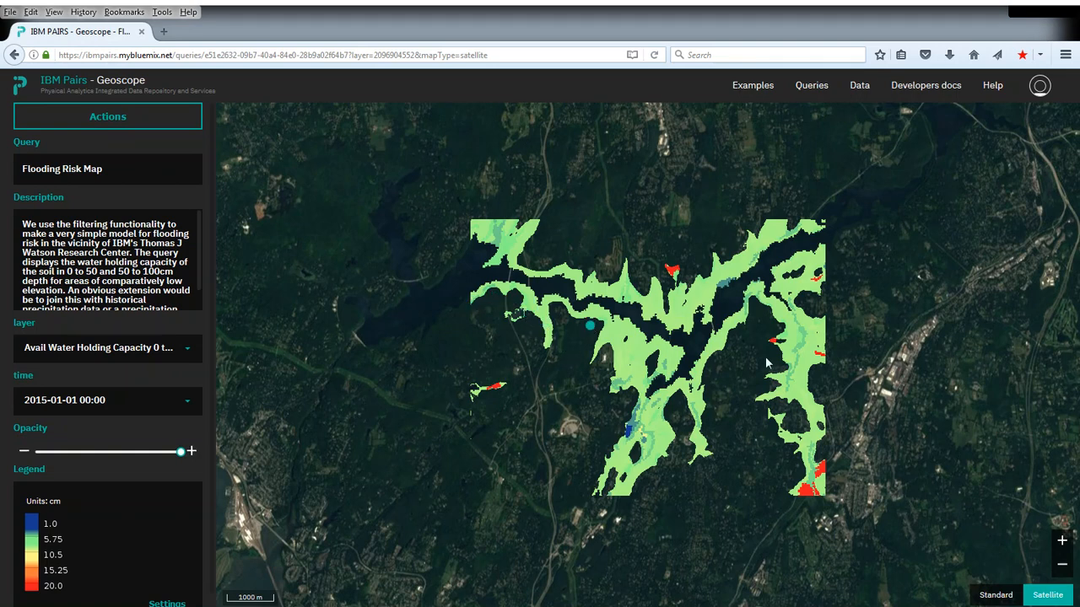
Switch the basemap from Satellite to the Standard street map.
click(995, 594)
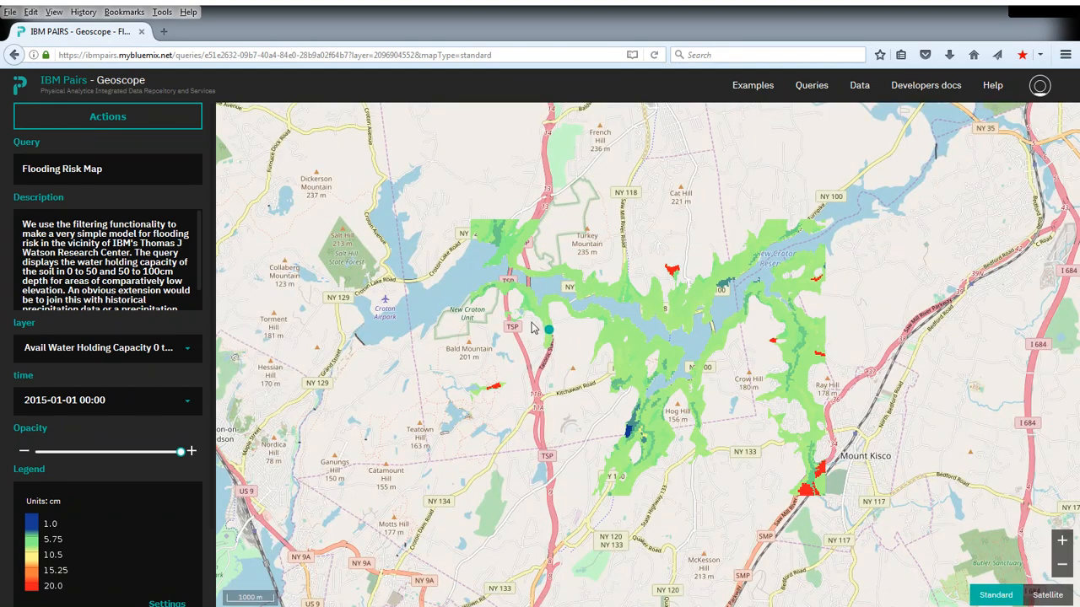
mouse_move(706, 339)
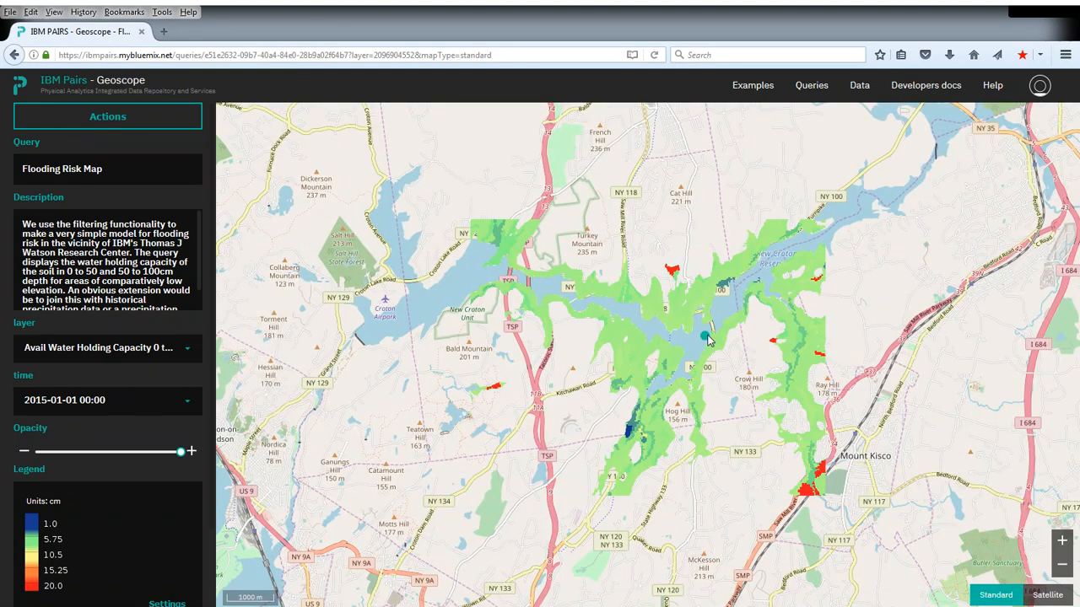
Choose the Avail Water Holding Capacity 50 to 100 cm depth layer.
click(700, 287)
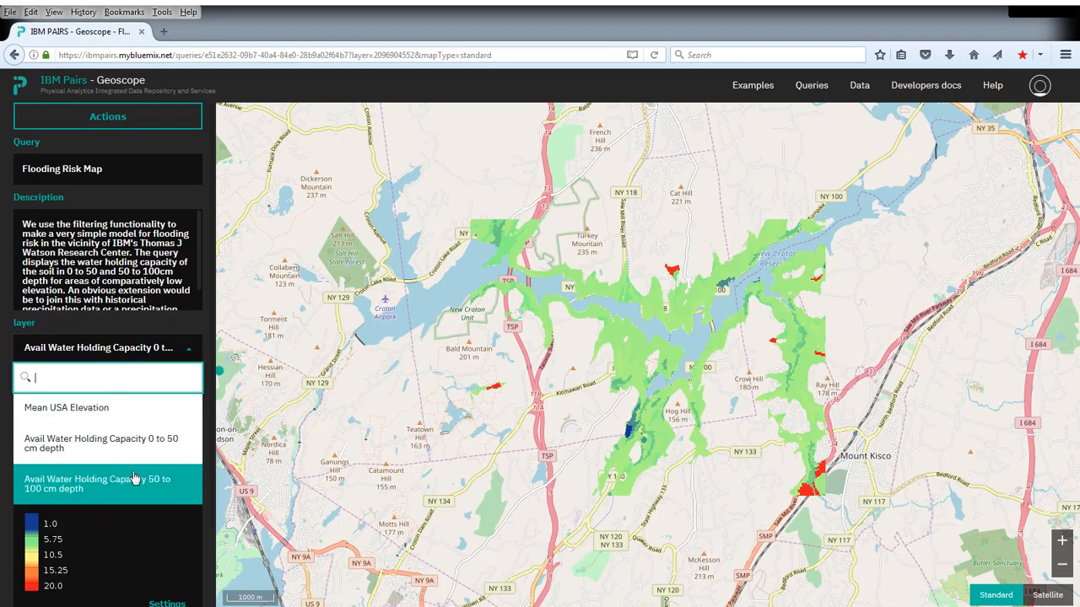
click(107, 484)
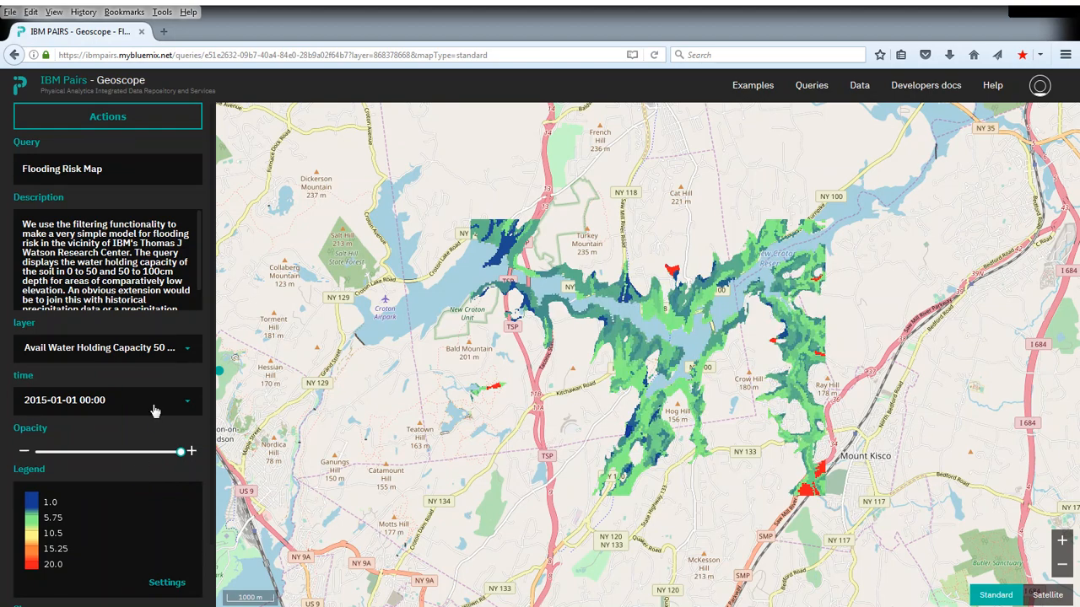